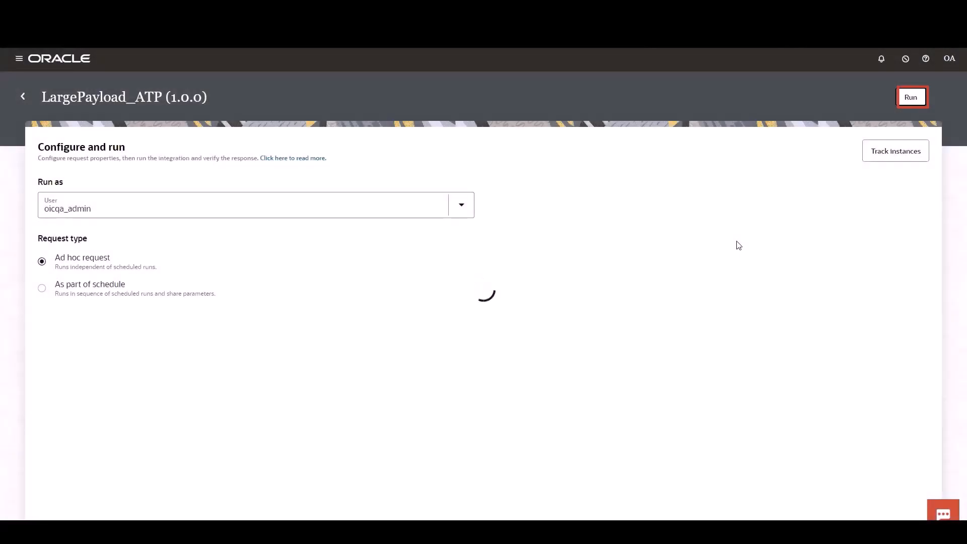
- Start an ad hoc run of LargePayload_ATP and view its Succeeded instance under Track instances
left_click(910, 97)
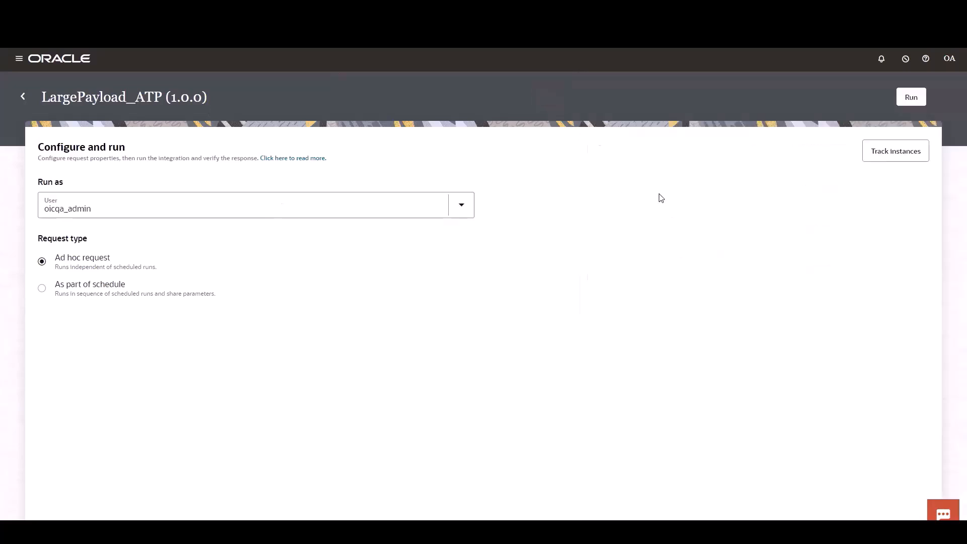
left_click(894, 150)
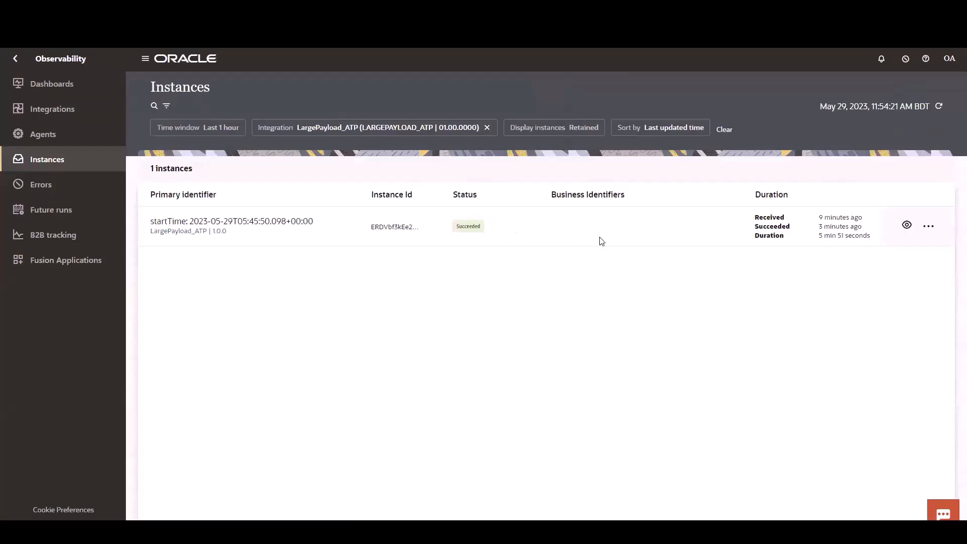
left_click(906, 224)
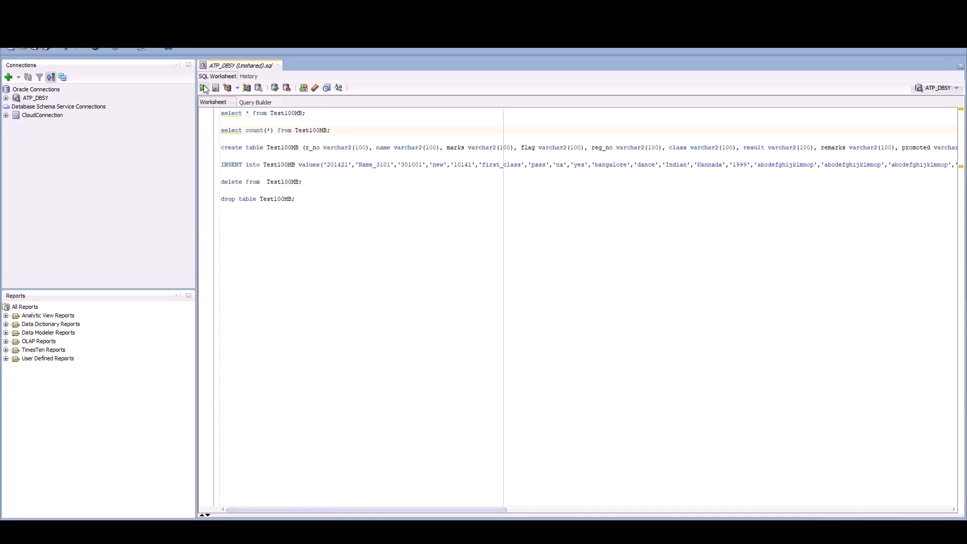
- Run select count(*) from Test100MB, returning 376499 rows in Query Result
left_click(203, 87)
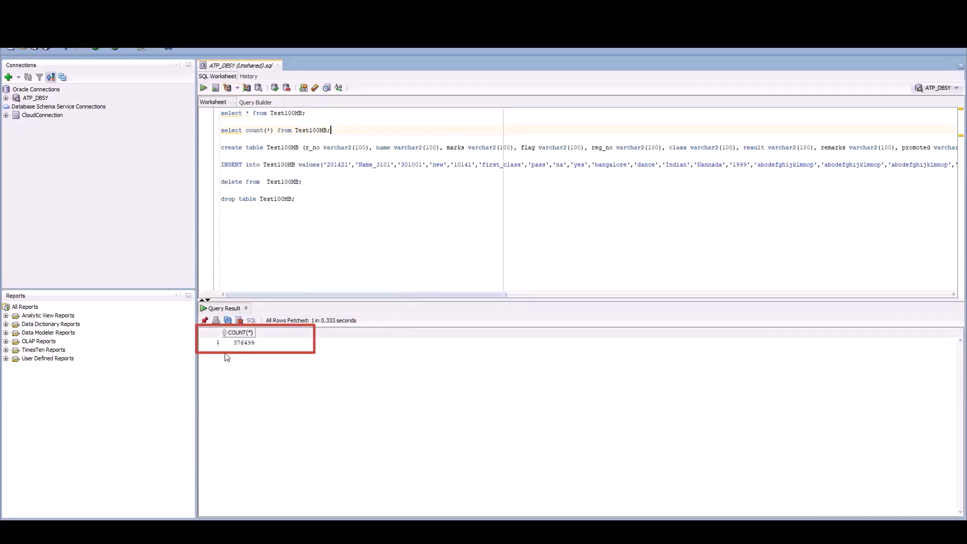
mouse_move(241, 351)
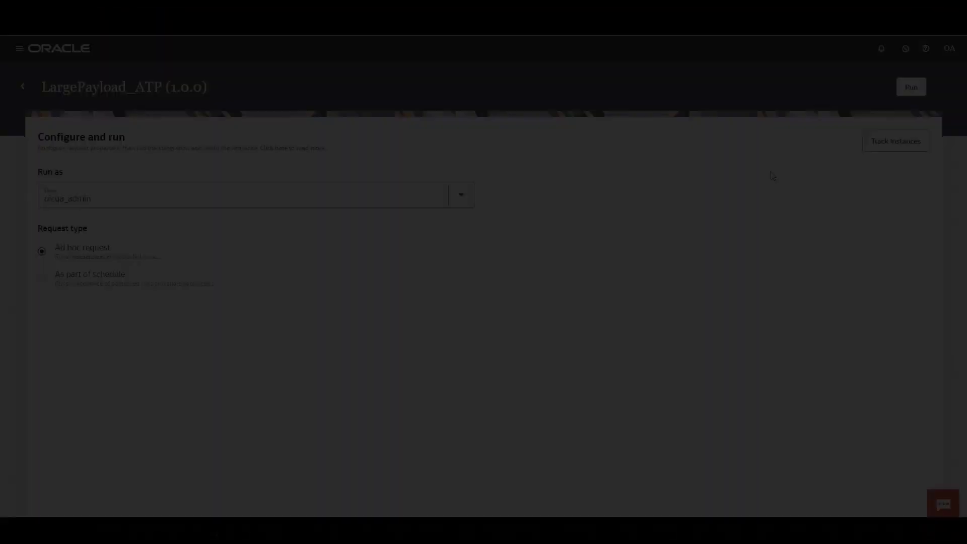
- Rerun LargePayload_ATP and expand the Invoke FTP_Read error showing the file exceeds the 104857600 size threshold
left_click(911, 87)
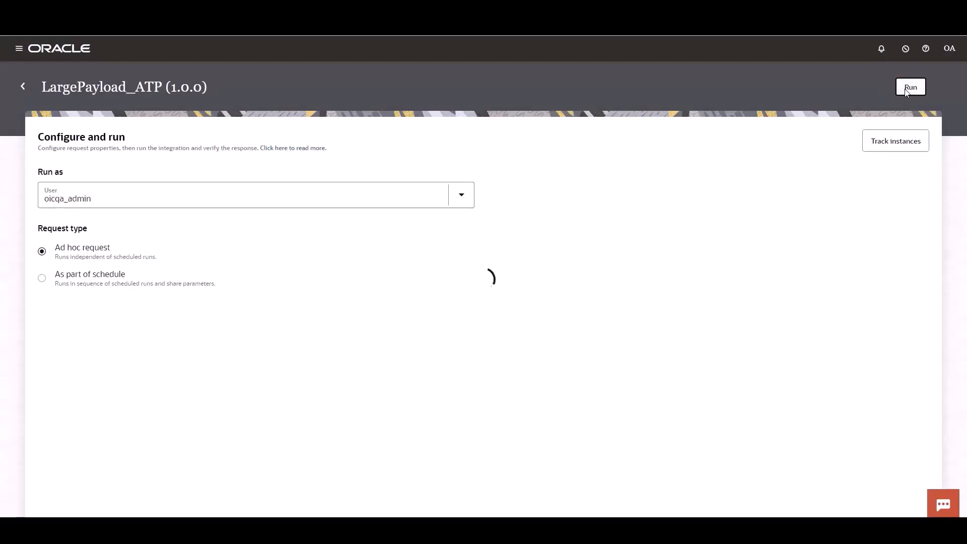
left_click(911, 87)
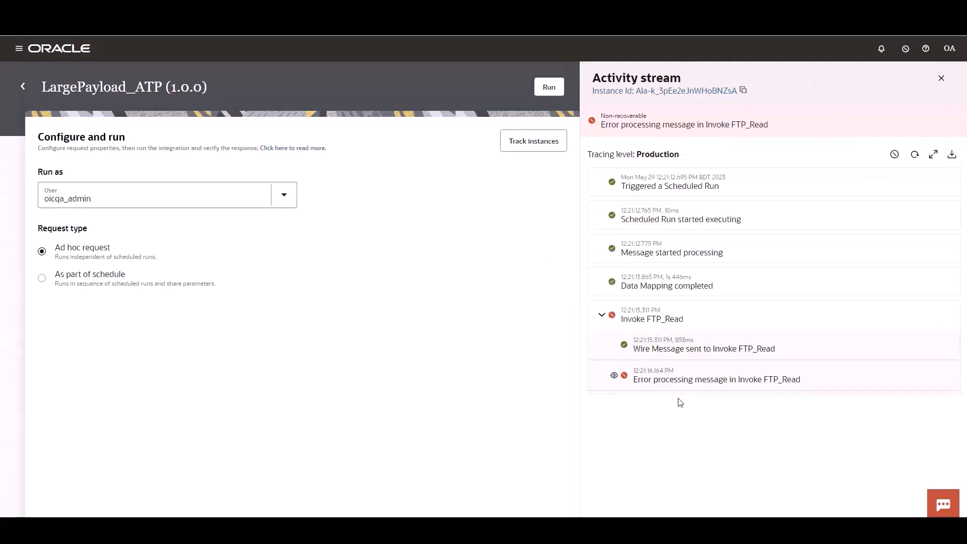
left_click(716, 379)
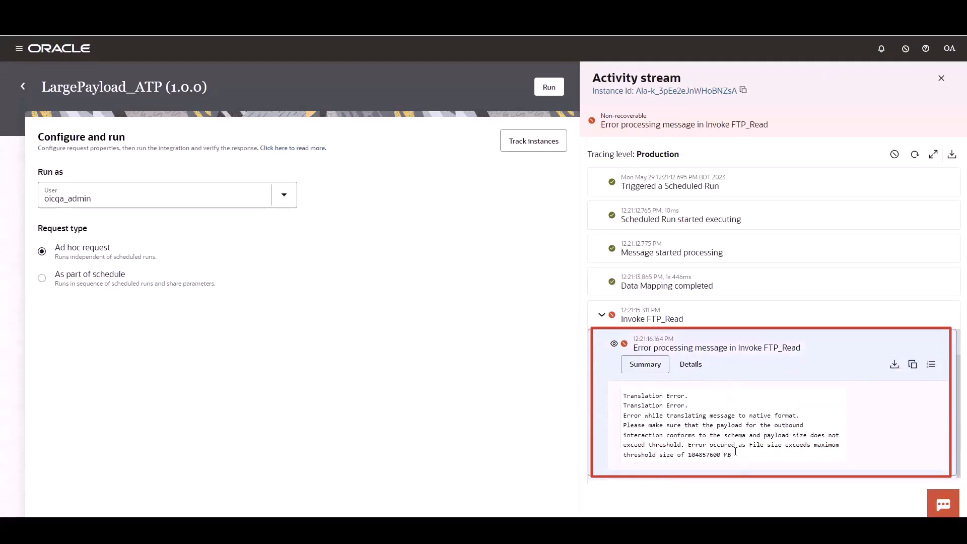